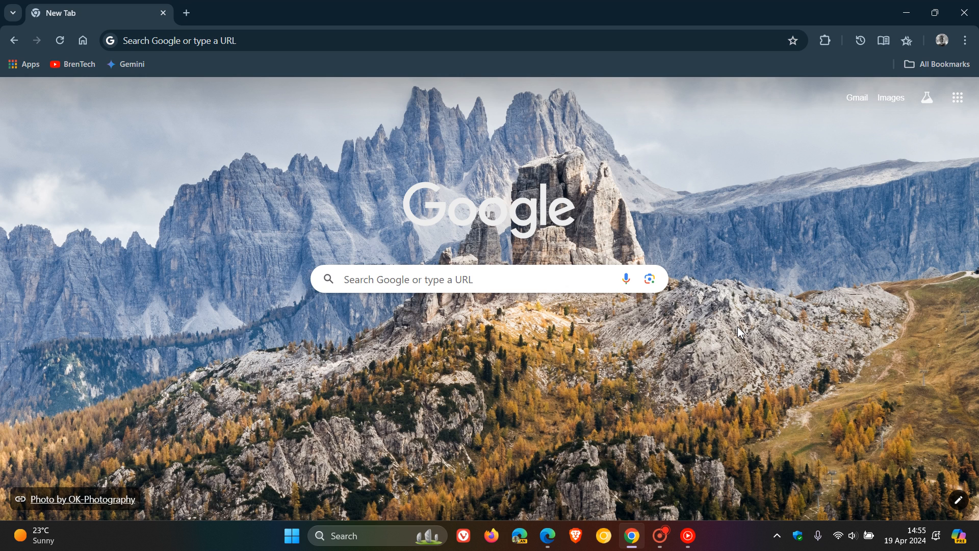
mouse_move(689, 387)
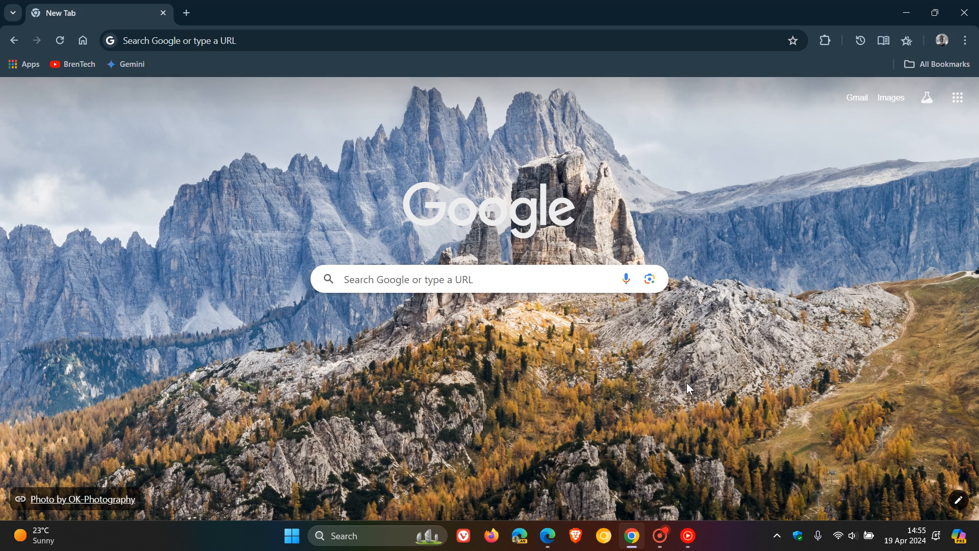
Load gemini.google.com/app from the Gemini bookmark so a fresh start page is ready
click(131, 63)
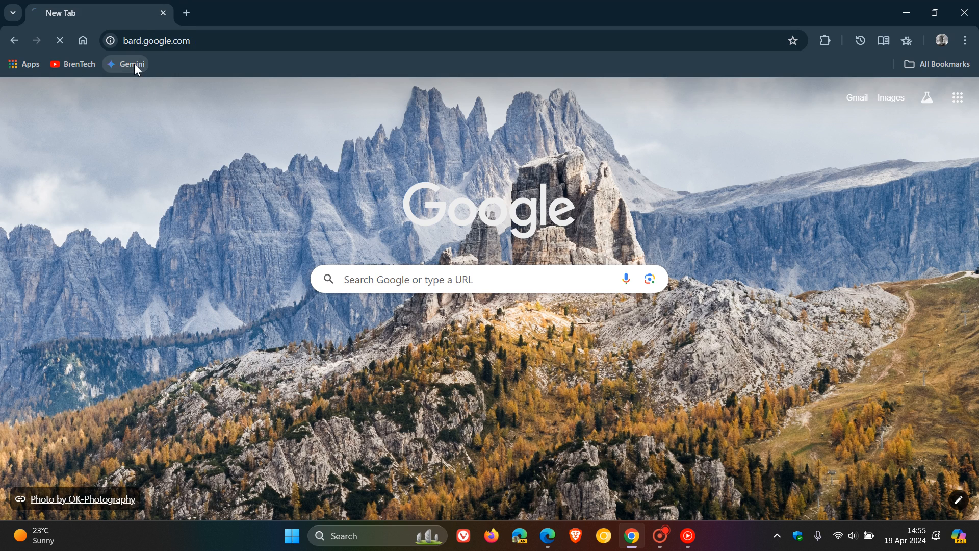
click(131, 65)
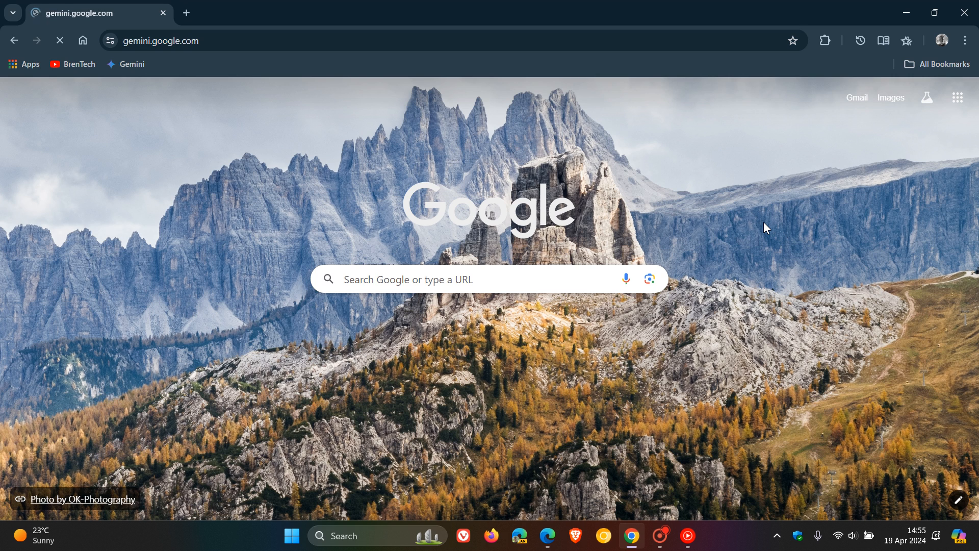
click(125, 65)
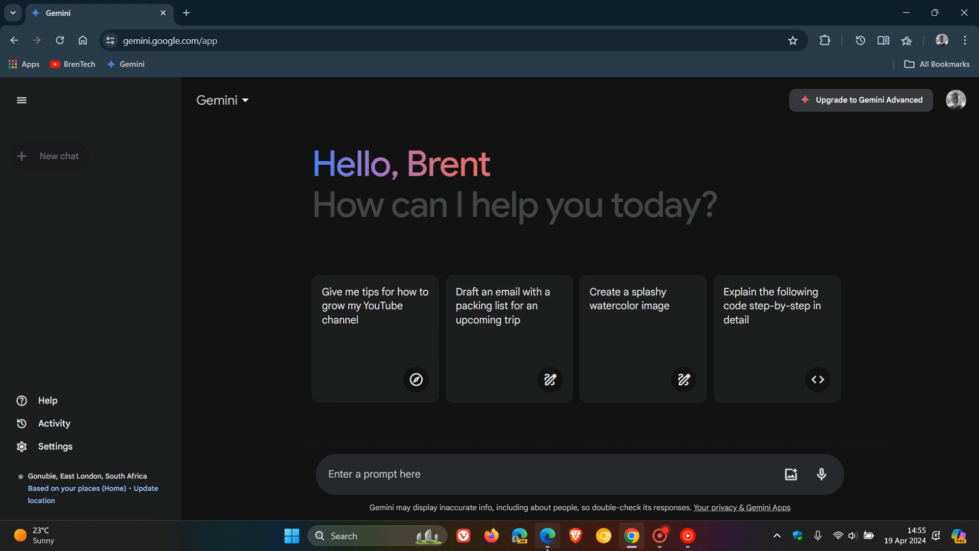
click(546, 536)
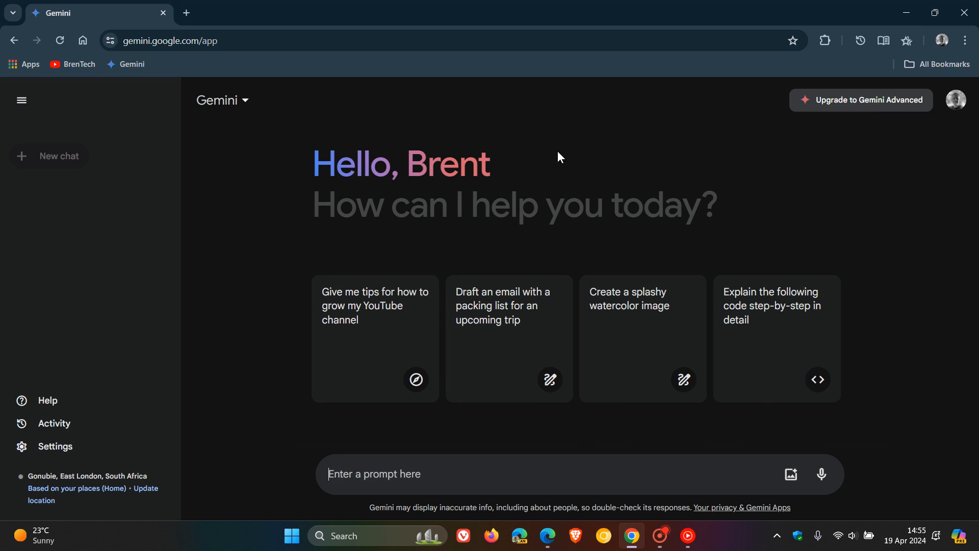
mouse_move(640, 143)
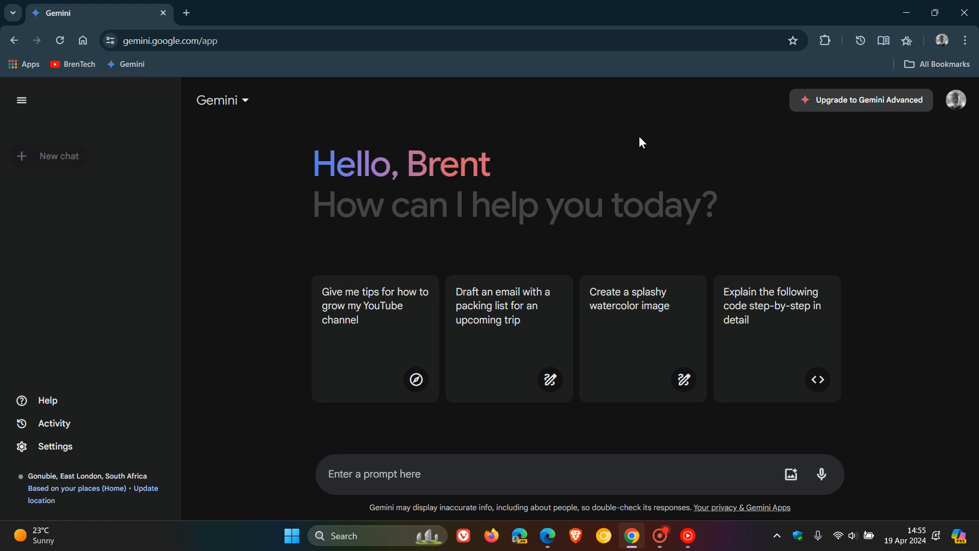
mouse_move(601, 148)
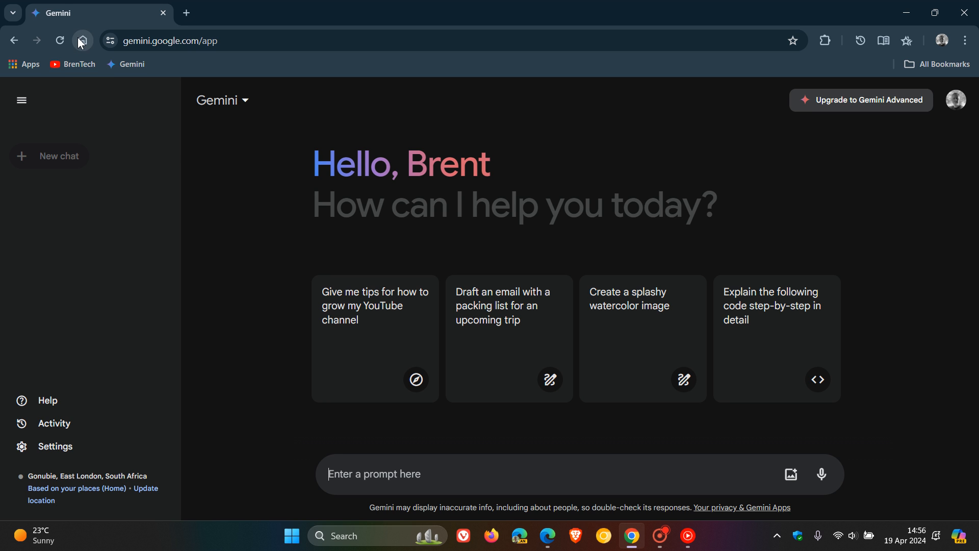
Return from Gemini to the New Tab page with the address bar focused
click(186, 12)
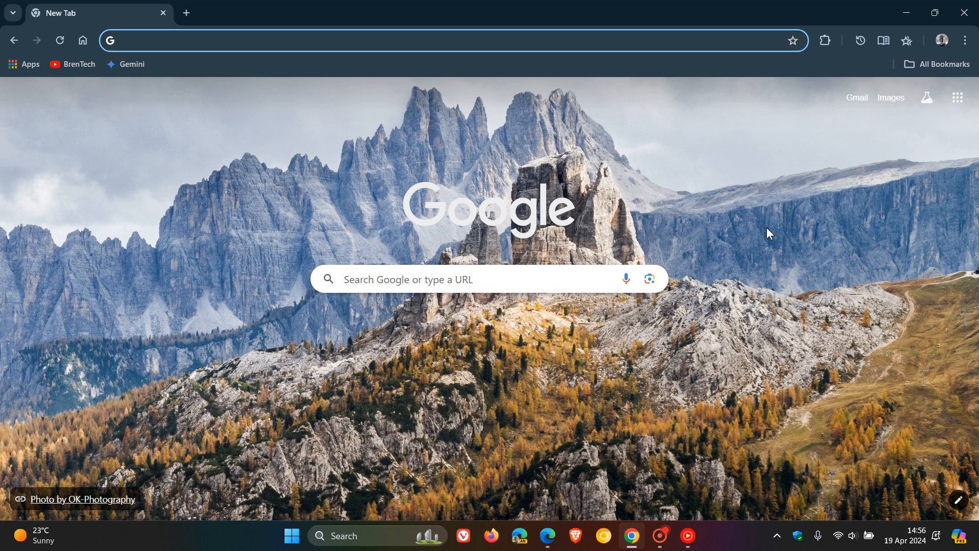
mouse_move(769, 221)
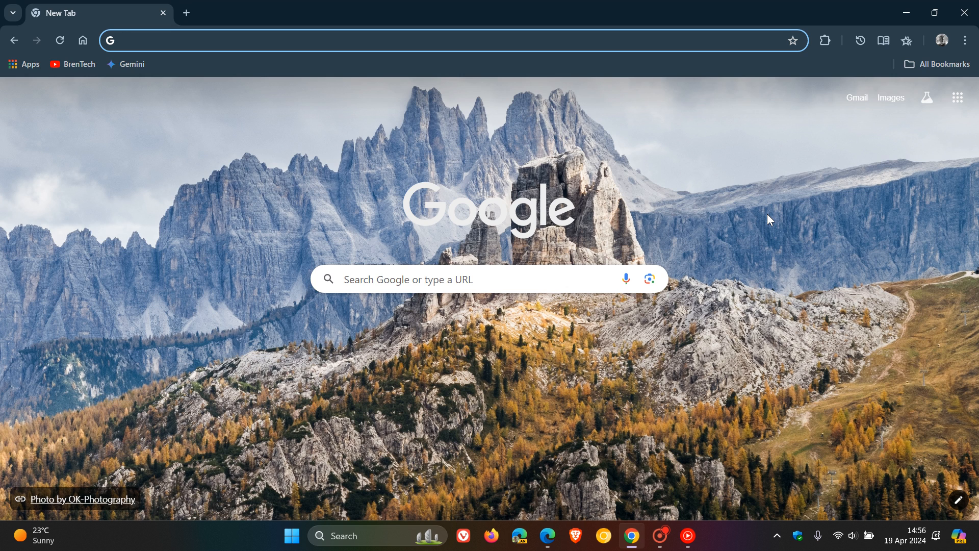
mouse_move(279, 215)
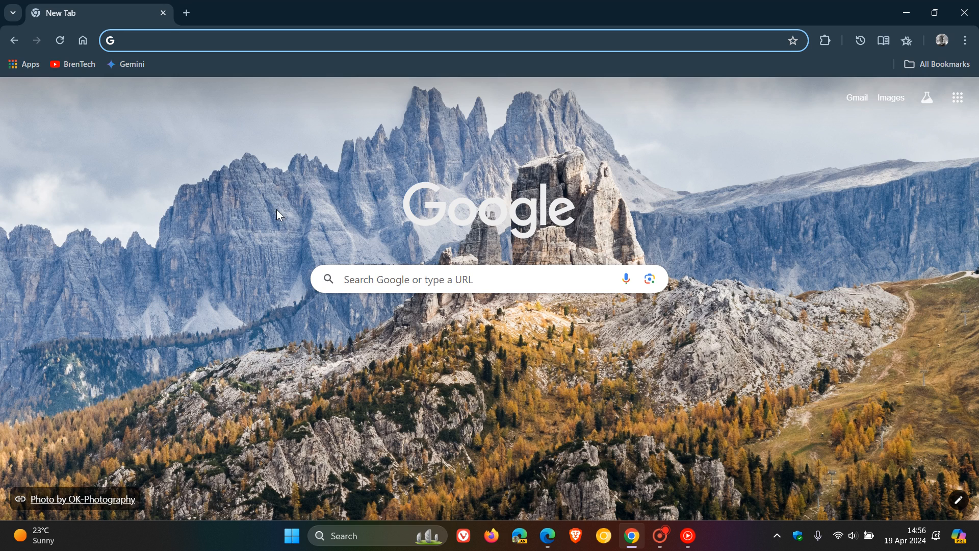
mouse_move(750, 196)
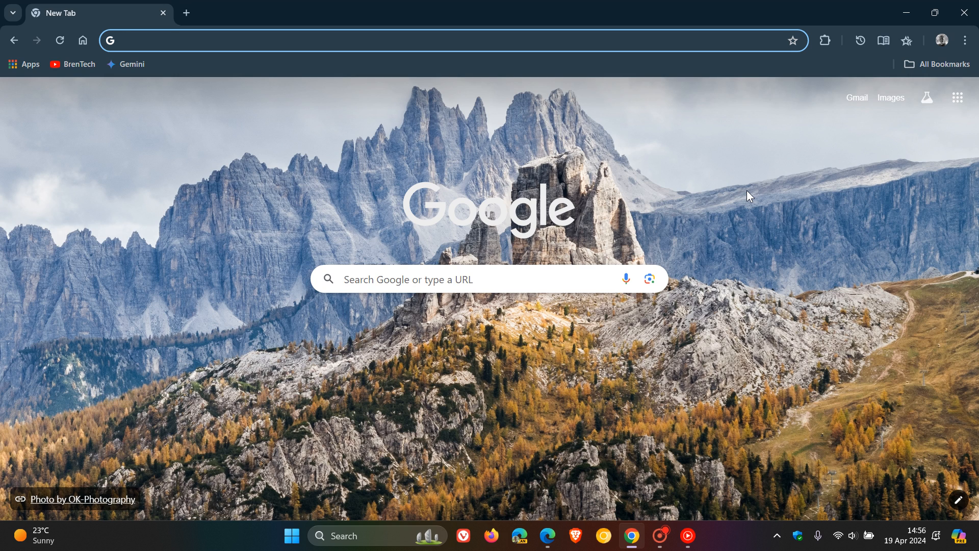
click(250, 40)
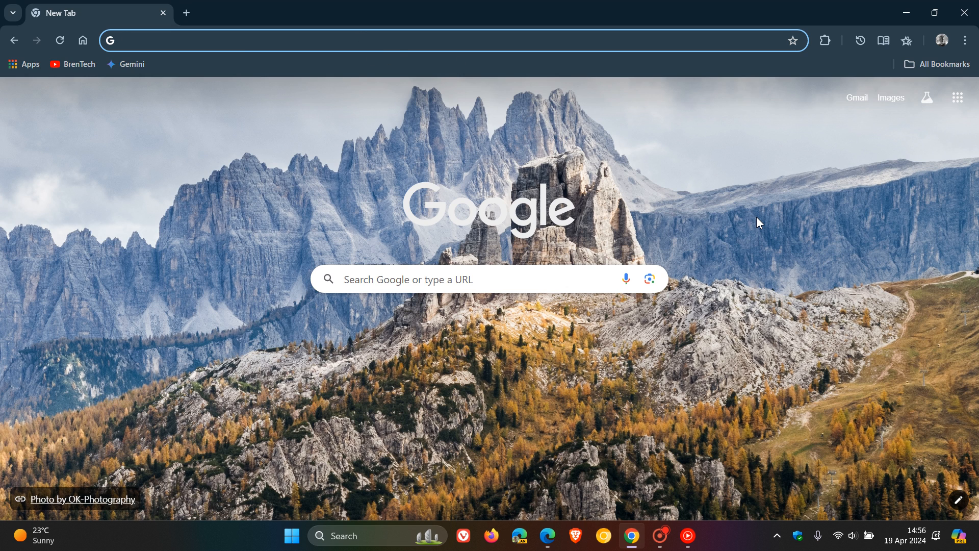
click(250, 40)
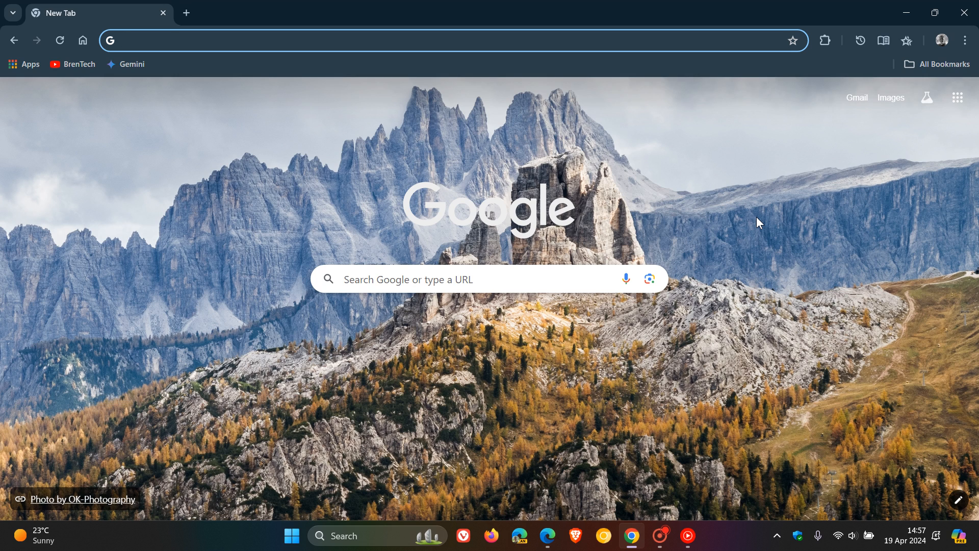
mouse_move(369, 63)
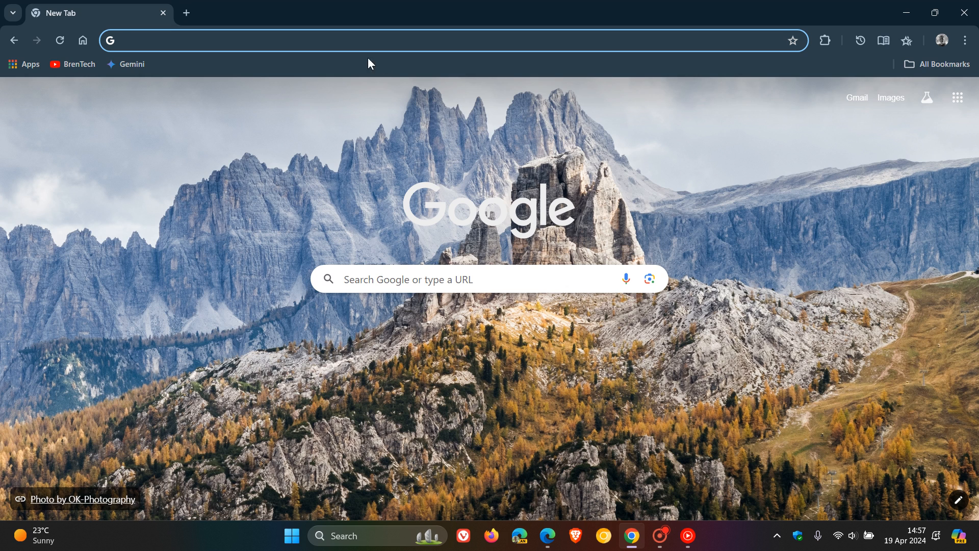
mouse_move(672, 207)
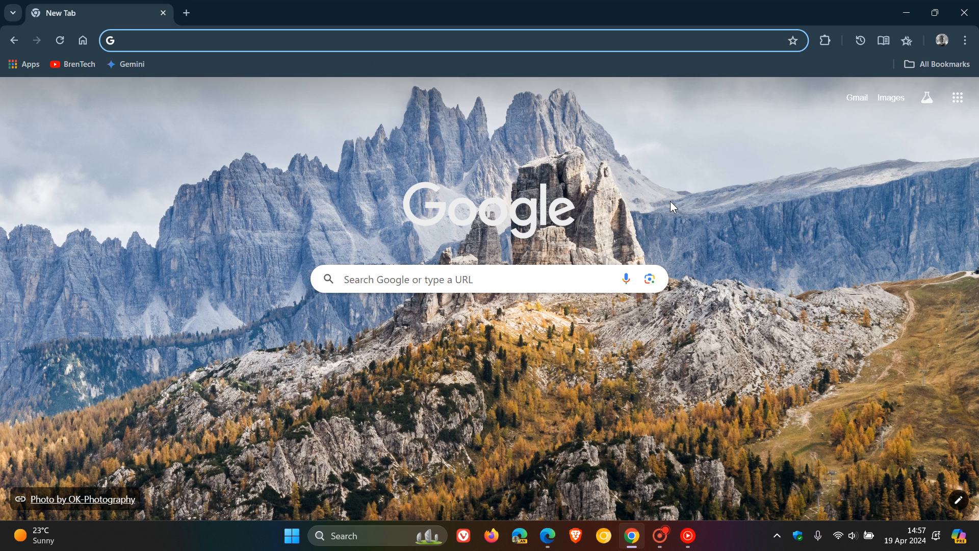
click(250, 39)
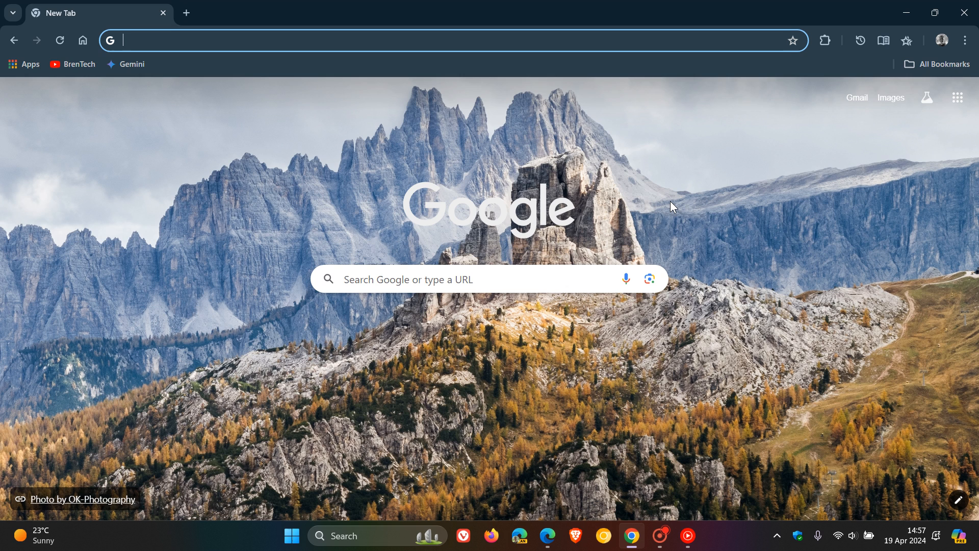
mouse_move(209, 120)
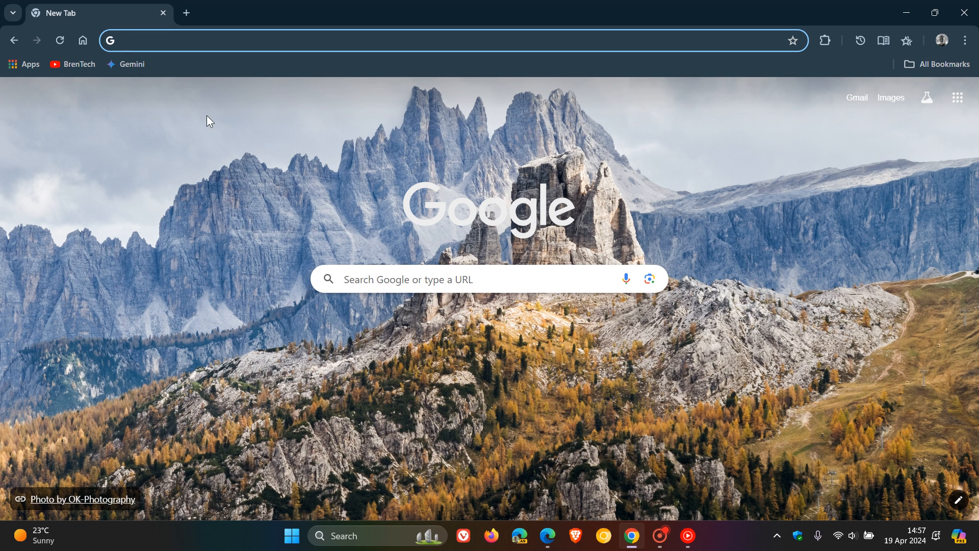
mouse_move(211, 273)
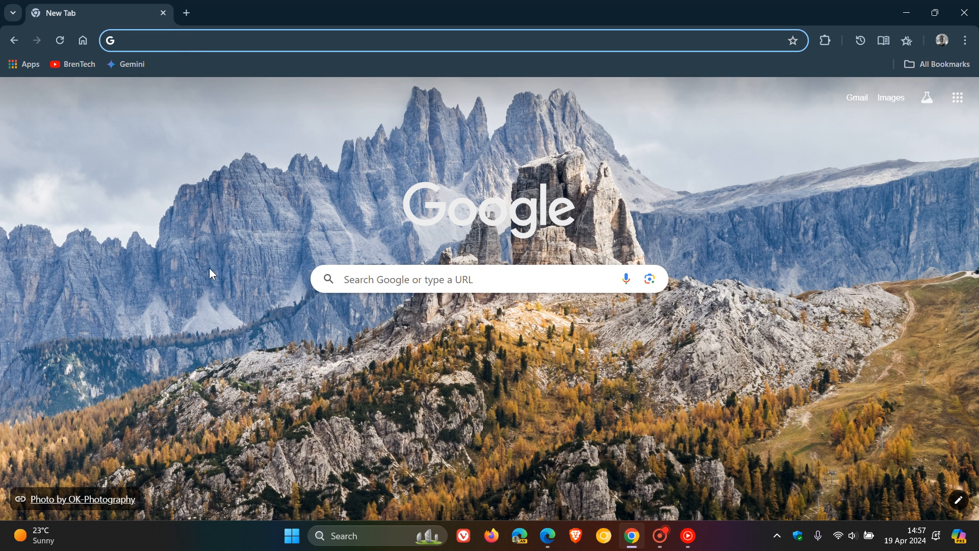
text(cf)
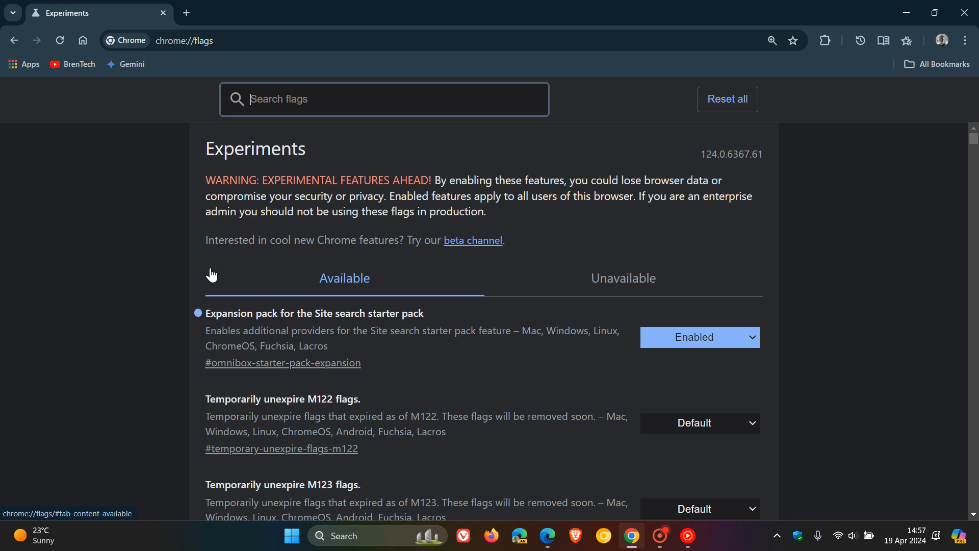
mouse_move(224, 315)
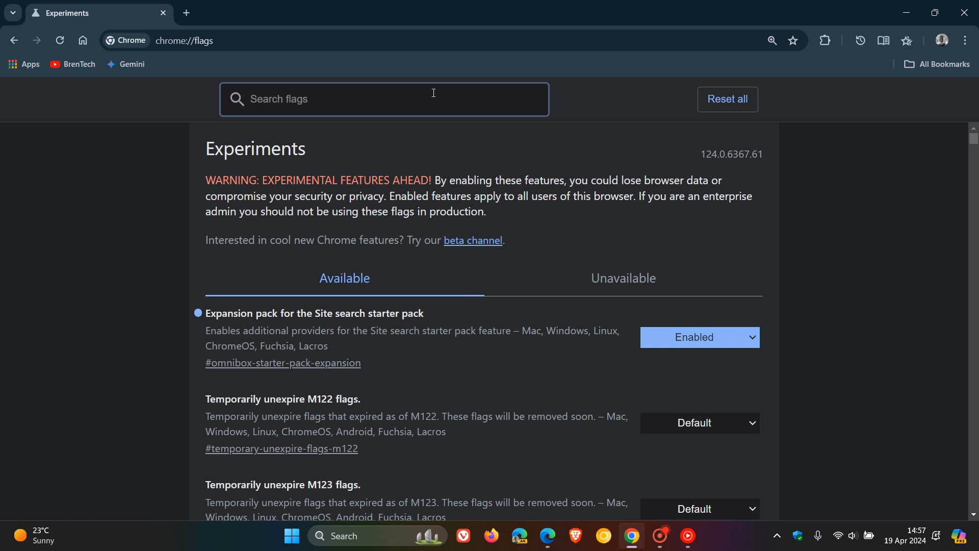
scroll(down, 3)
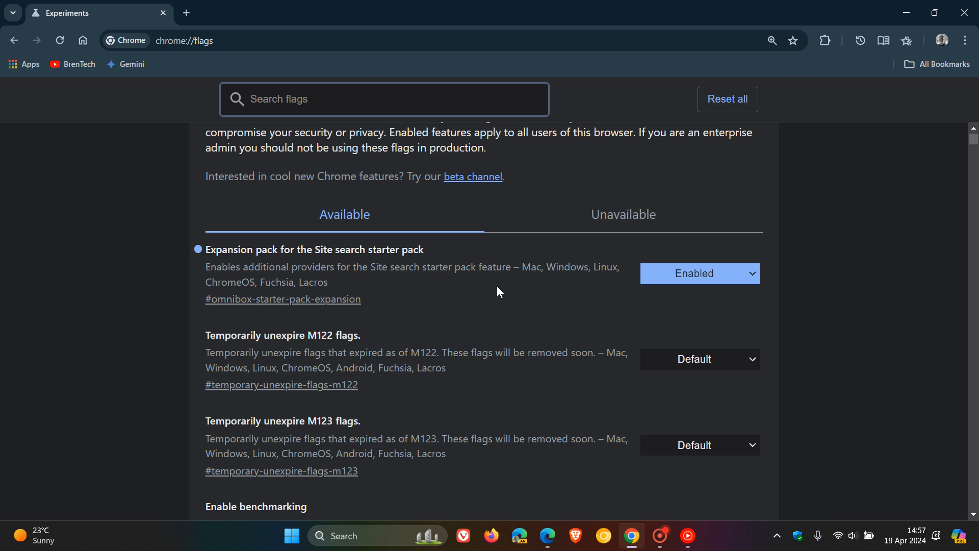
click(698, 273)
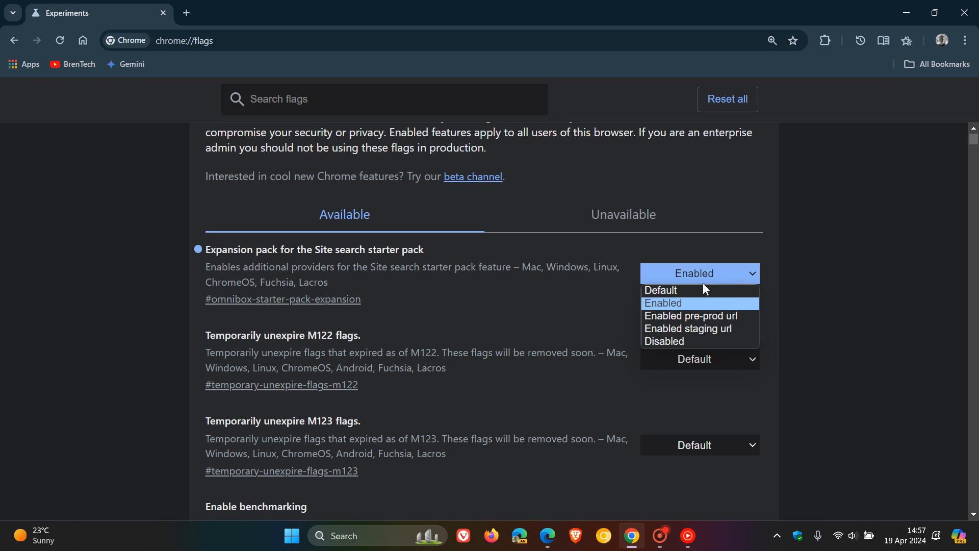
click(663, 302)
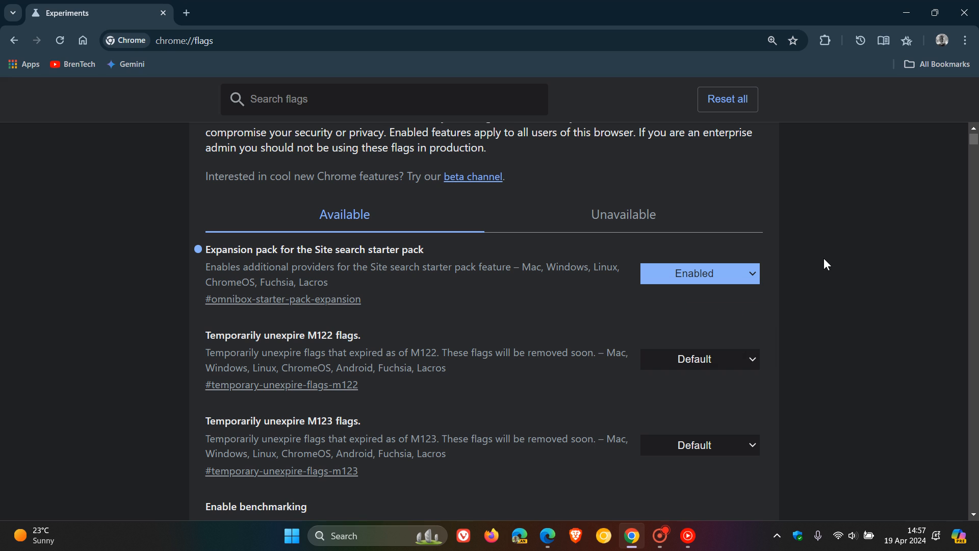
mouse_move(824, 327)
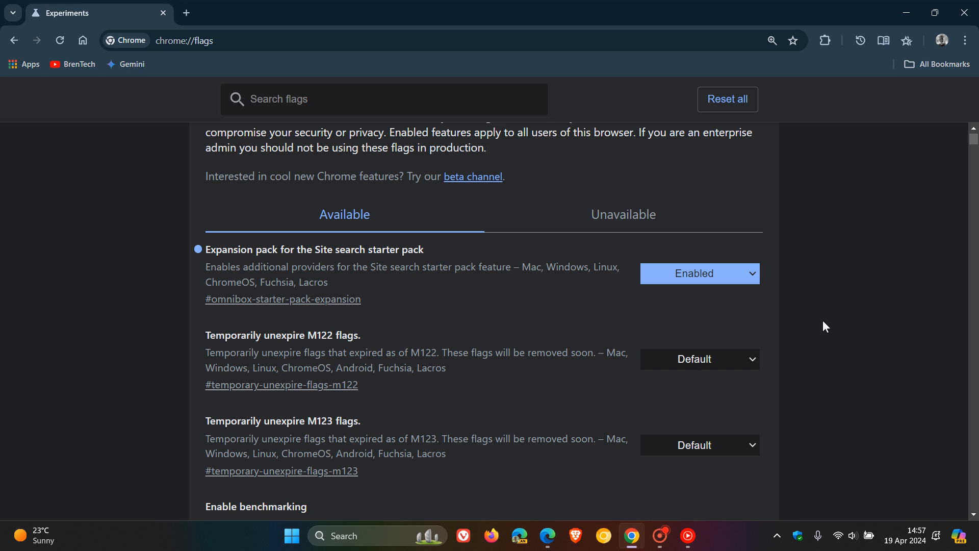
click(698, 274)
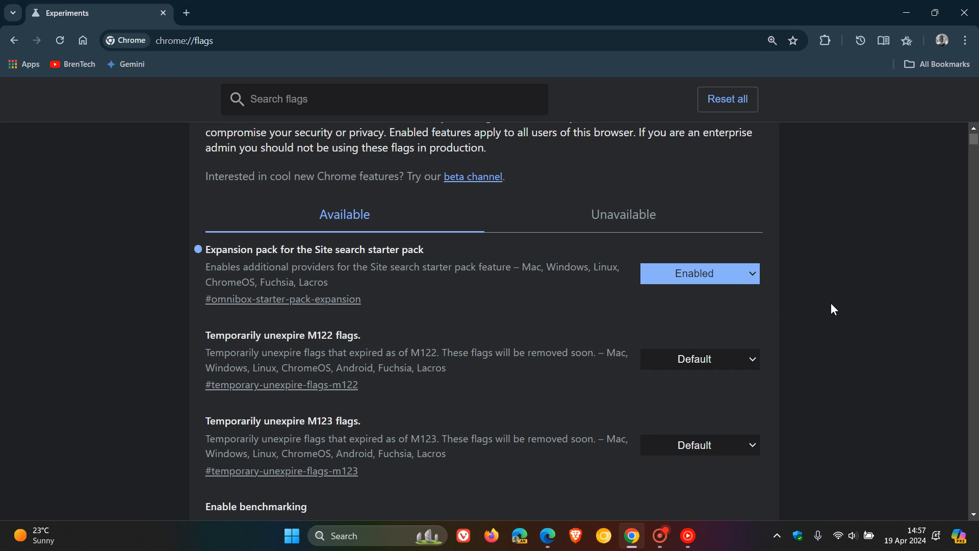
mouse_move(838, 238)
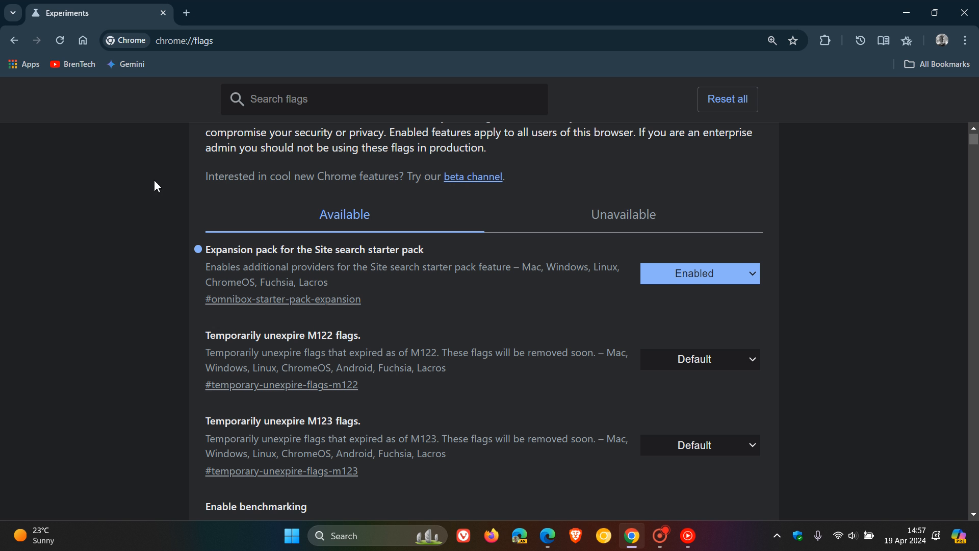
From a new tab's Omnibox '@' menu, choose Chat with Gemini and send 'hi'
click(186, 12)
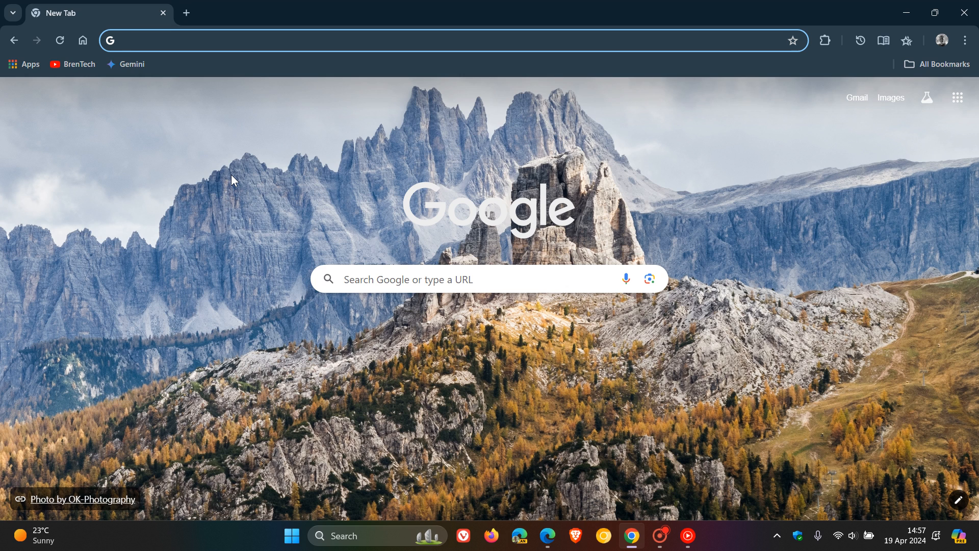
text(@)
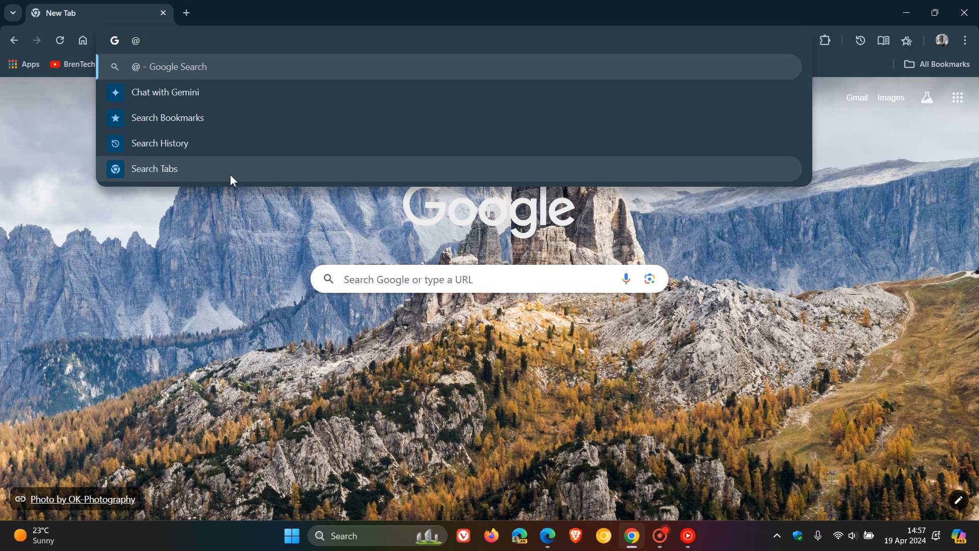
mouse_move(218, 118)
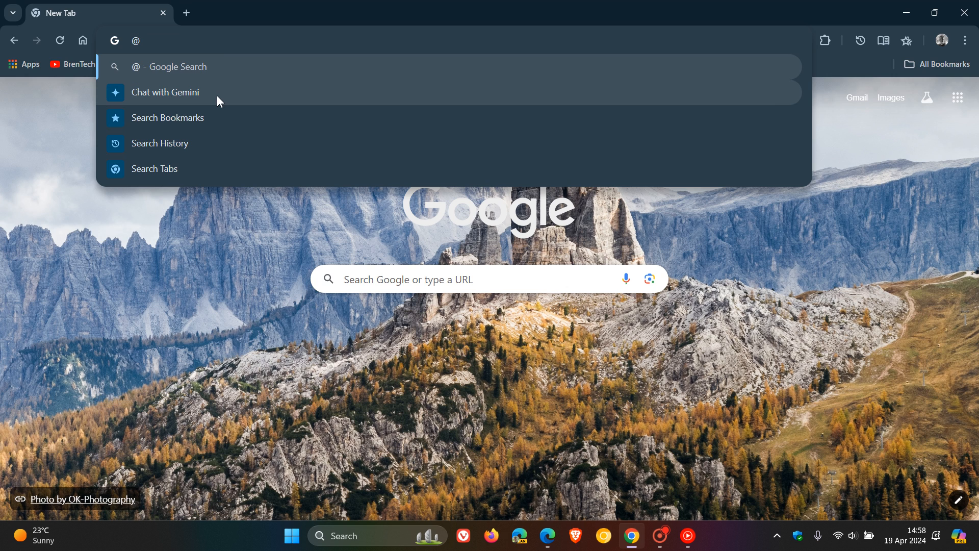
click(166, 92)
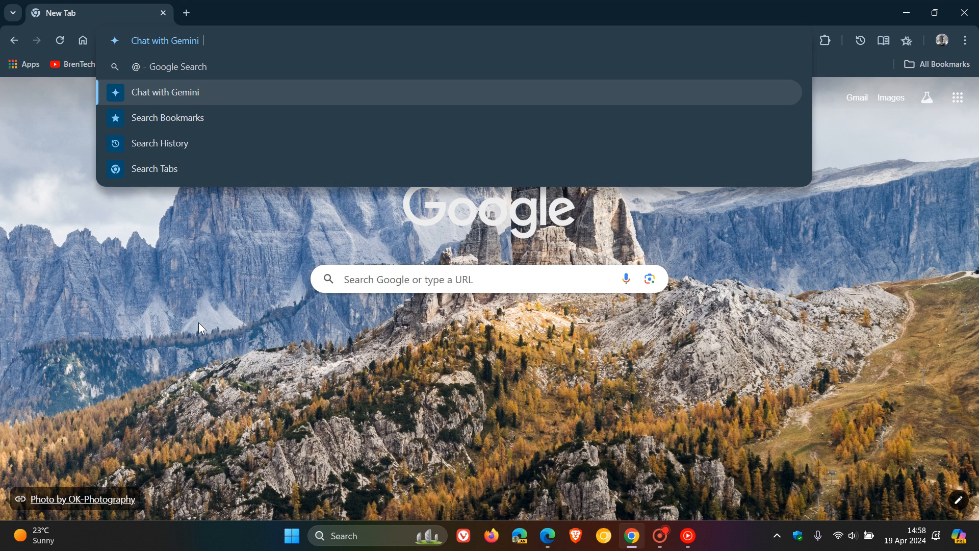
text(hi)
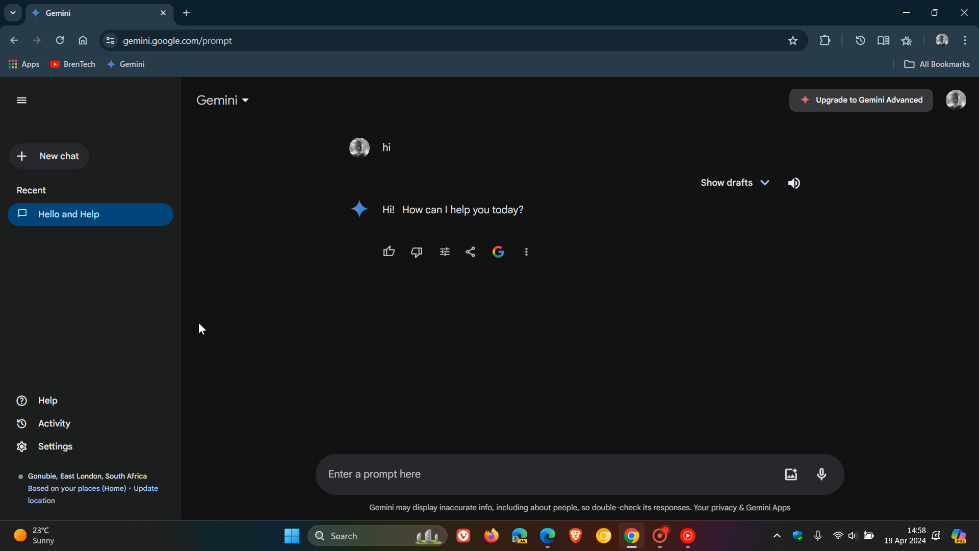
Switch to the Microsoft Edge window with its address bar ready for a URL
click(546, 536)
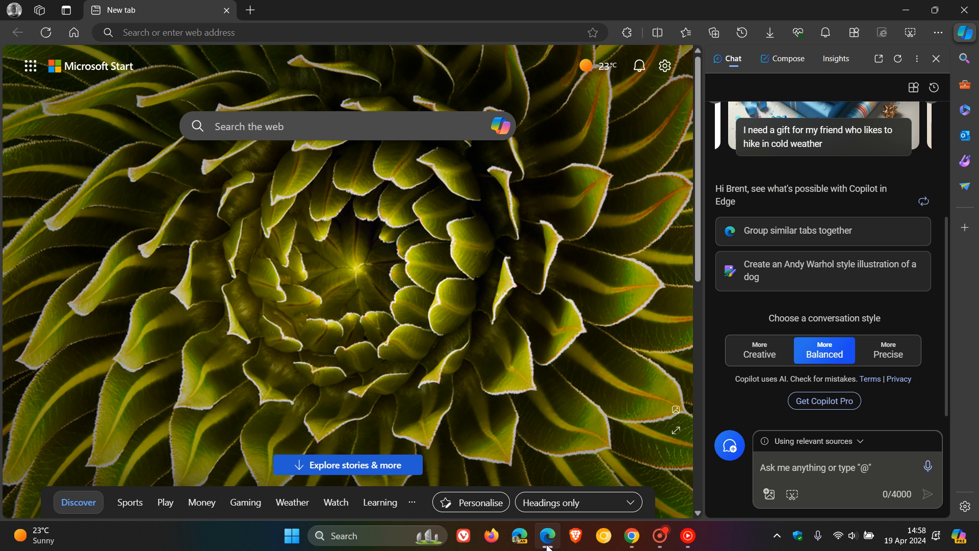
click(936, 58)
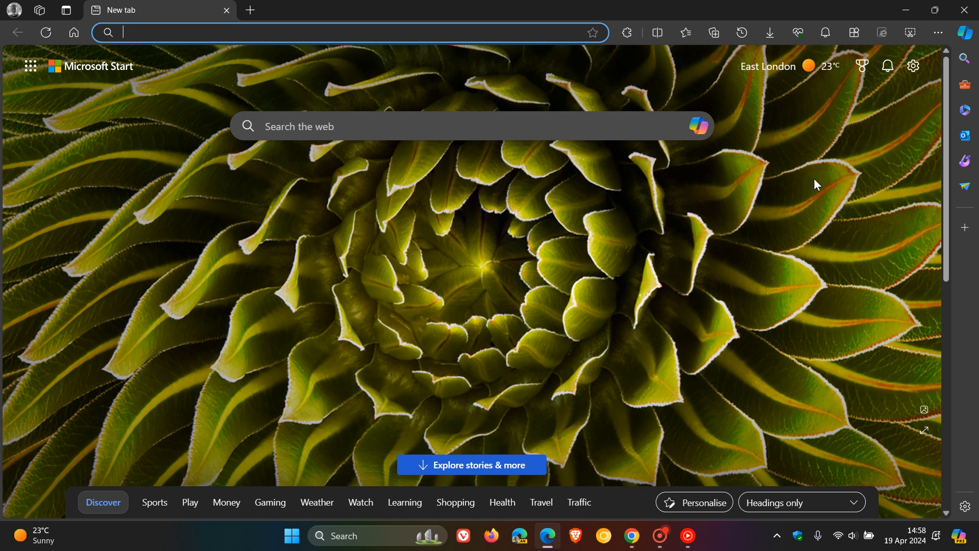
mouse_move(911, 66)
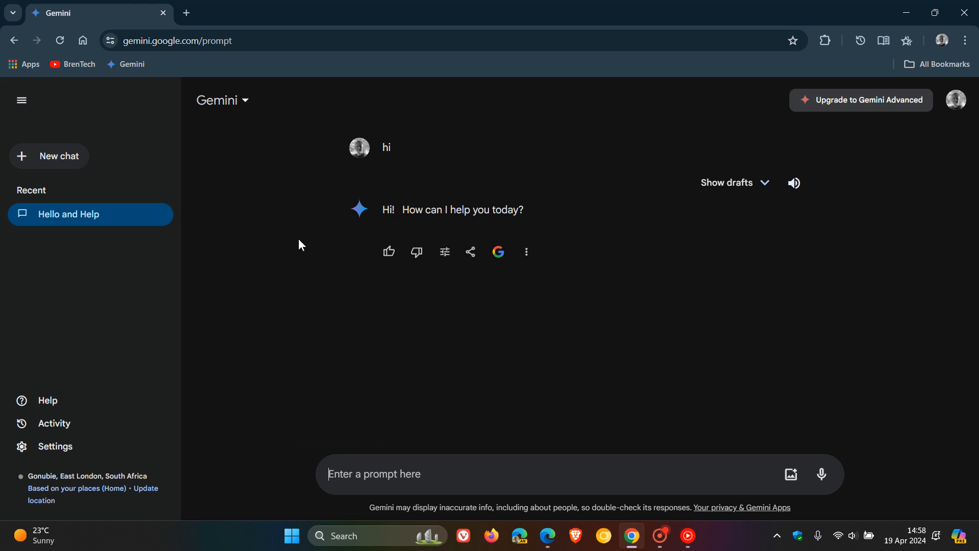
mouse_move(216, 69)
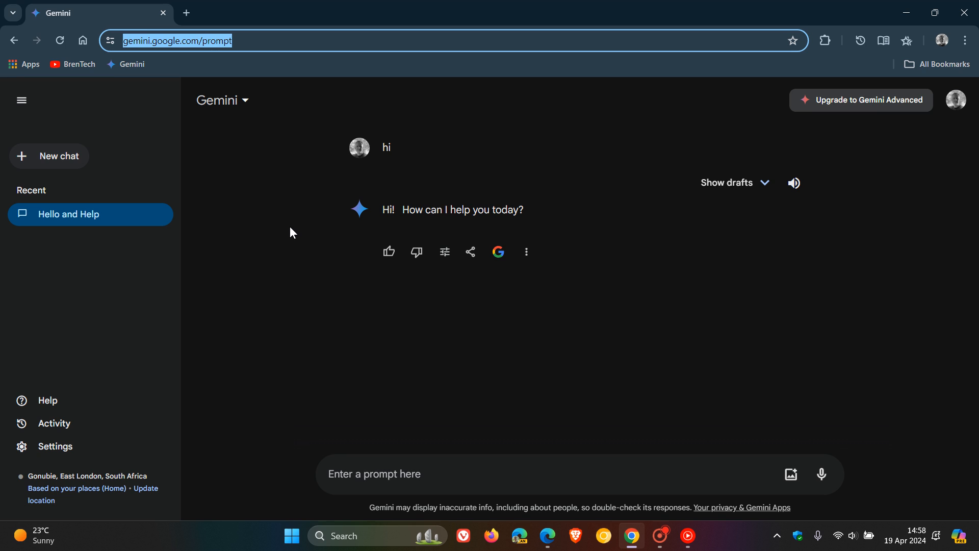
Show the '@' Omnibox menu again, then land on a fresh Chrome new tab page
text(@)
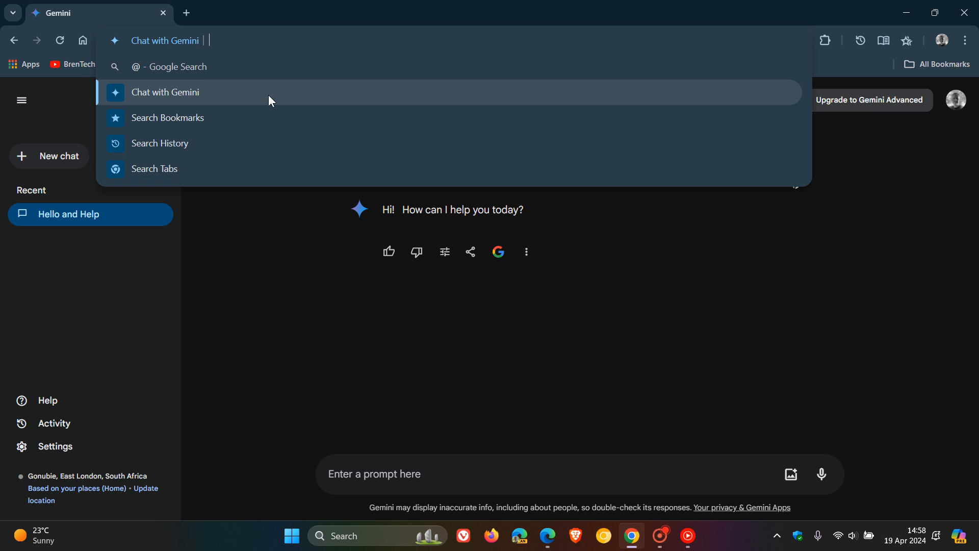
mouse_move(691, 333)
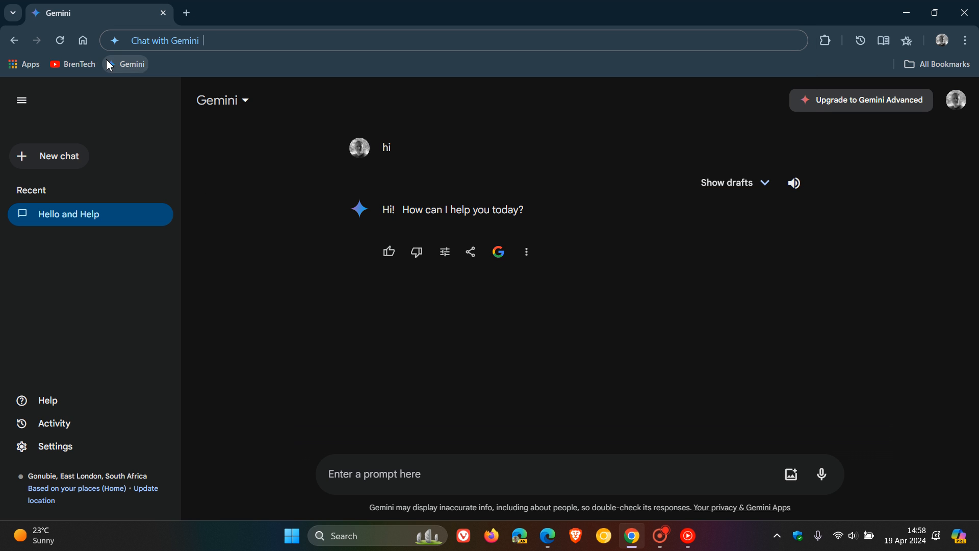
click(186, 12)
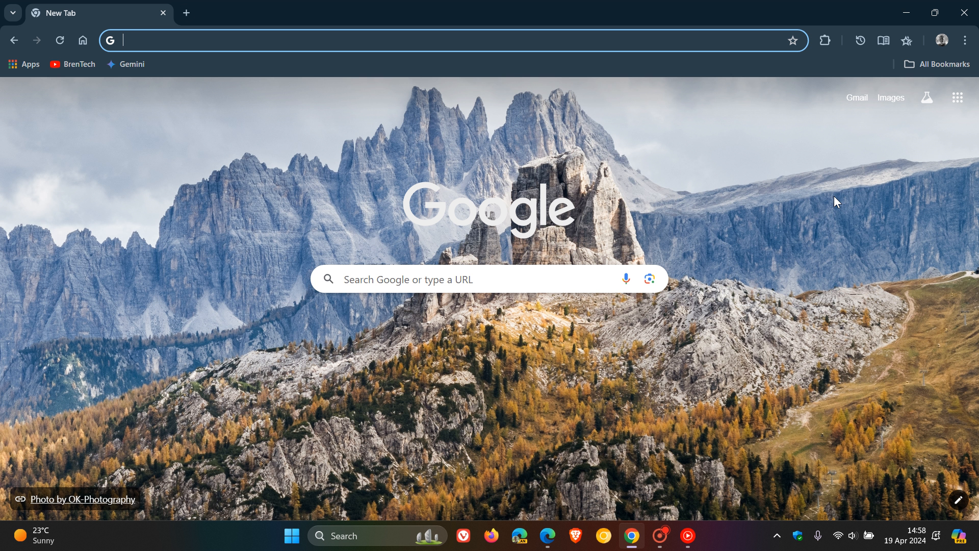